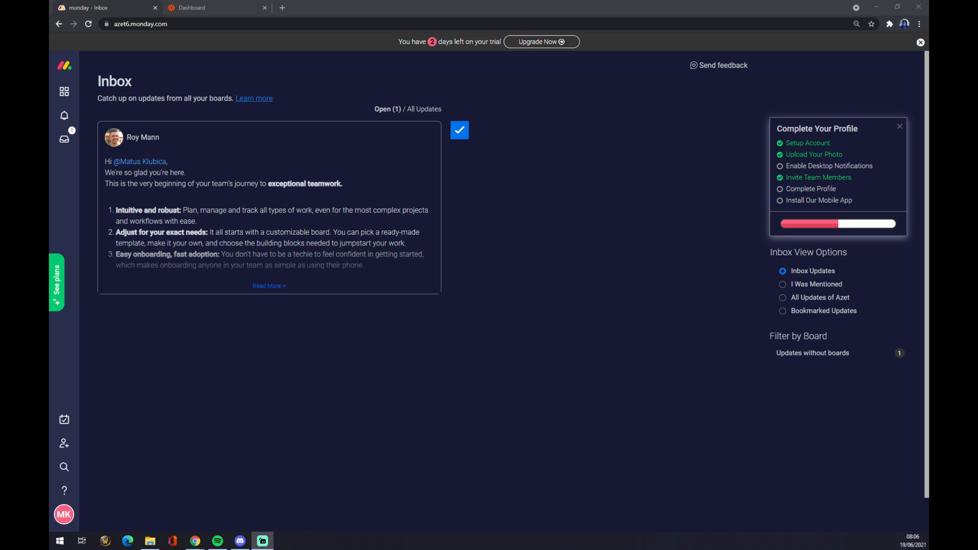
{"action": "mouse_move", "coordinate": [241, 493]}
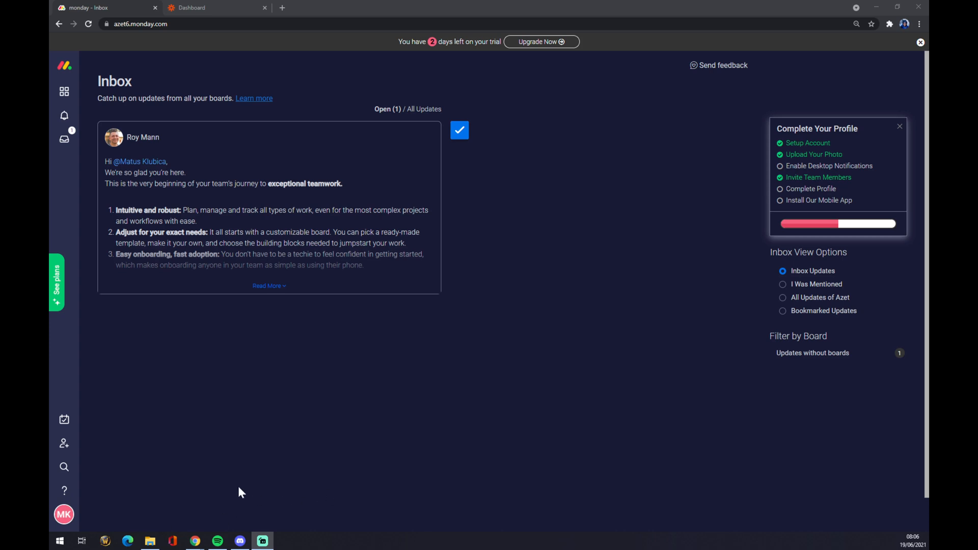
- Bring up the monday.com account menu from the profile avatar in the sidebar
{"action": "left_click", "coordinate": [63, 513]}
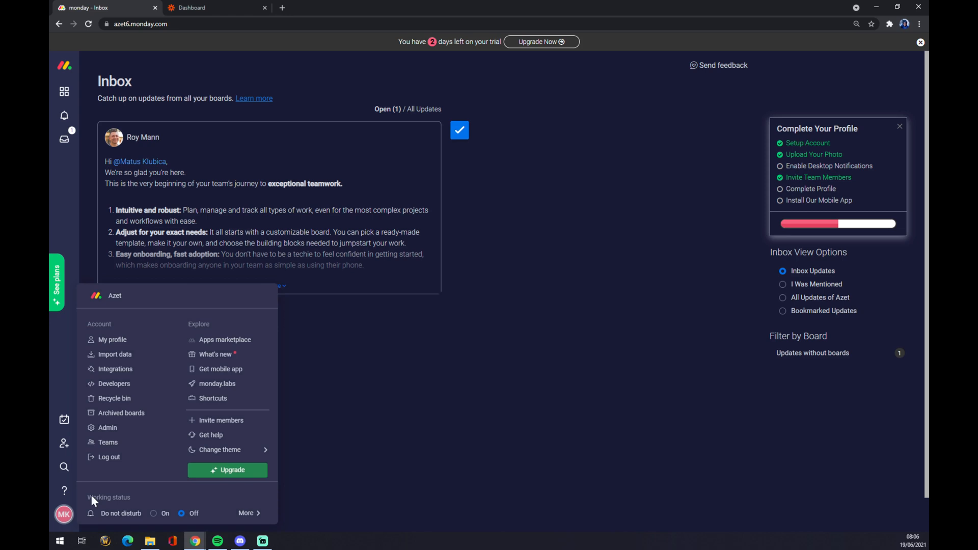
- Show monday.com's Integrations Center catalog of connectable apps
{"action": "left_click", "coordinate": [116, 369]}
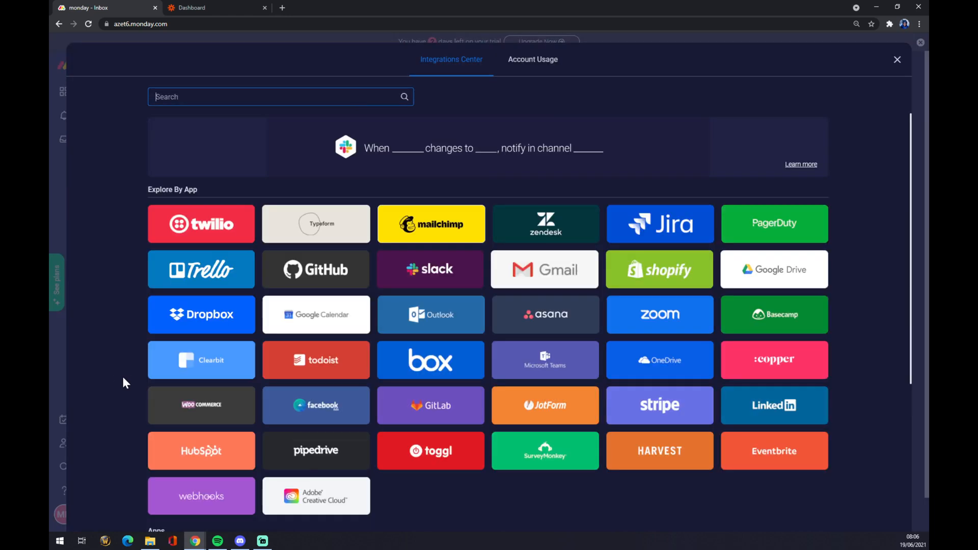
{"action": "left_click", "coordinate": [405, 148]}
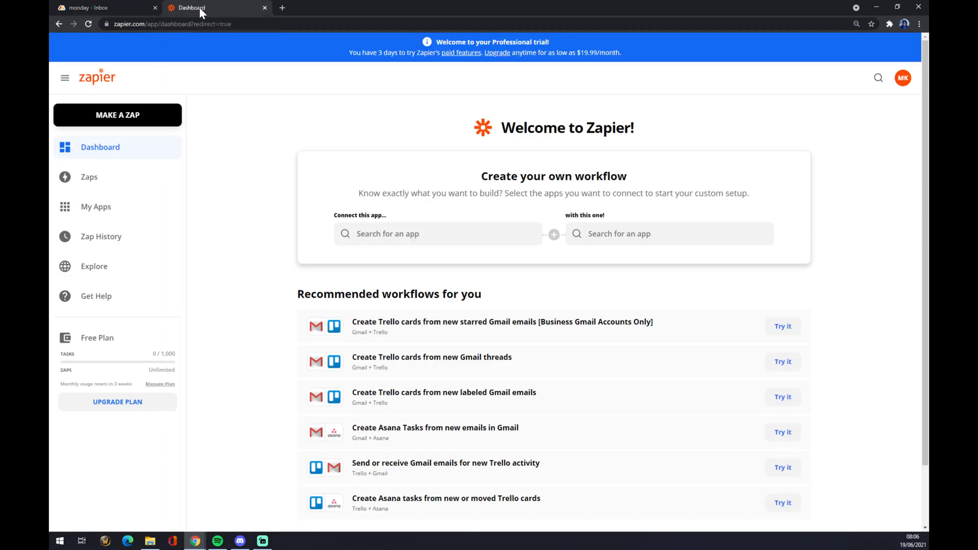
{"action": "mouse_move", "coordinate": [258, 179]}
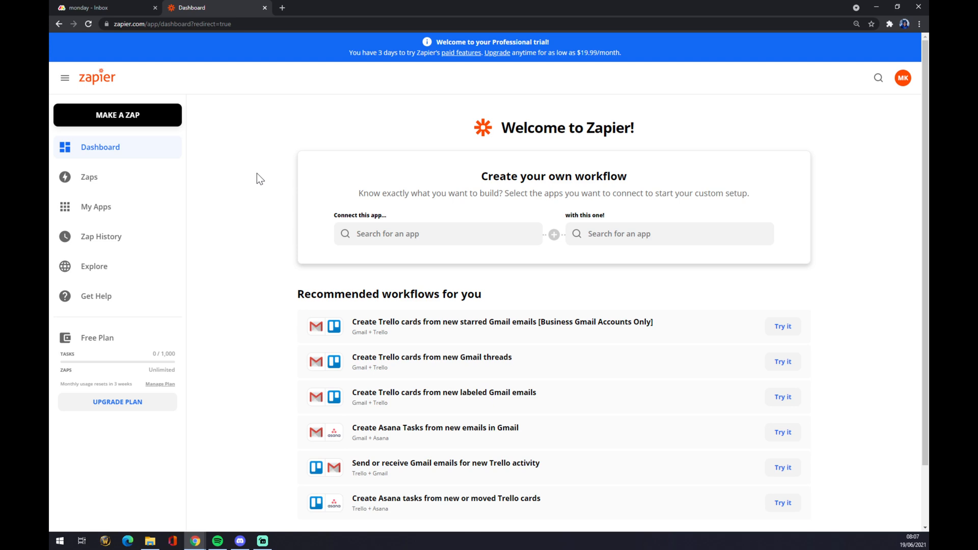
{"action": "mouse_move", "coordinate": [137, 103]}
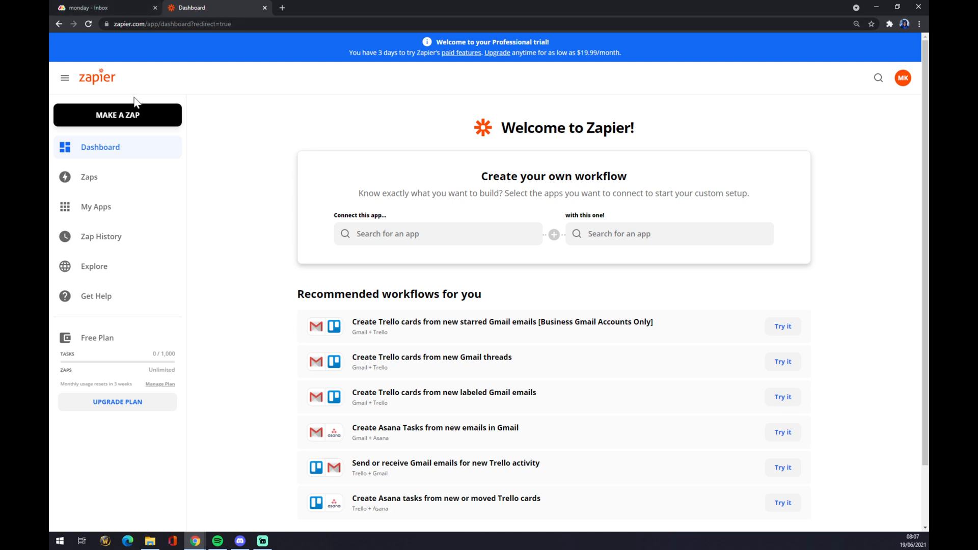
{"action": "mouse_move", "coordinate": [86, 120]}
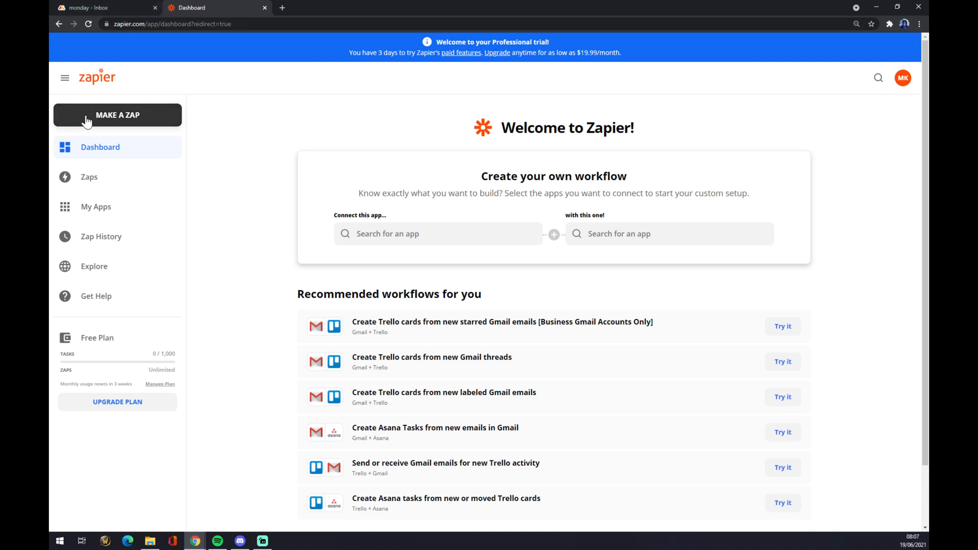
- Create a new zap from the Zapier dashboard, landing on trigger setup
{"action": "left_click", "coordinate": [117, 115]}
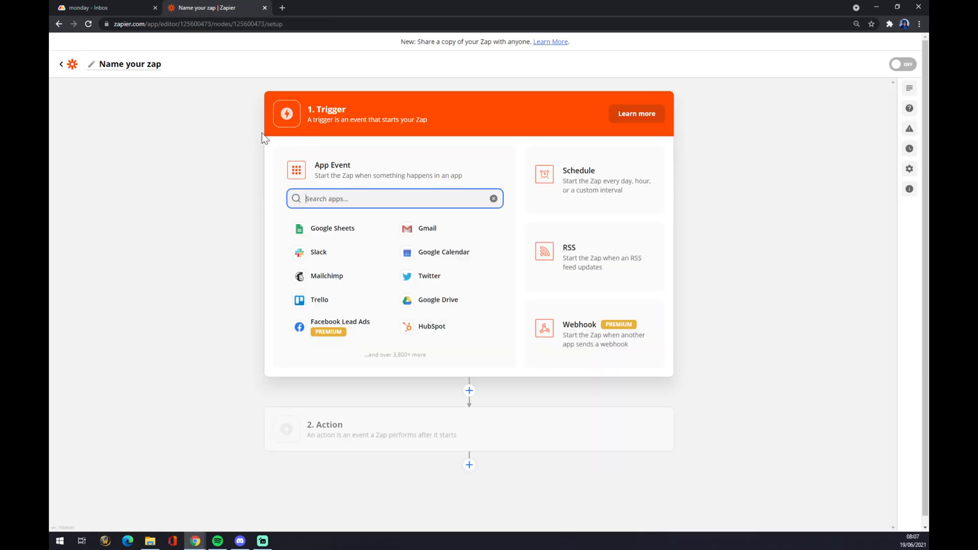
- Name the zap 'monday to whatever works'
{"action": "left_click", "coordinate": [124, 63]}
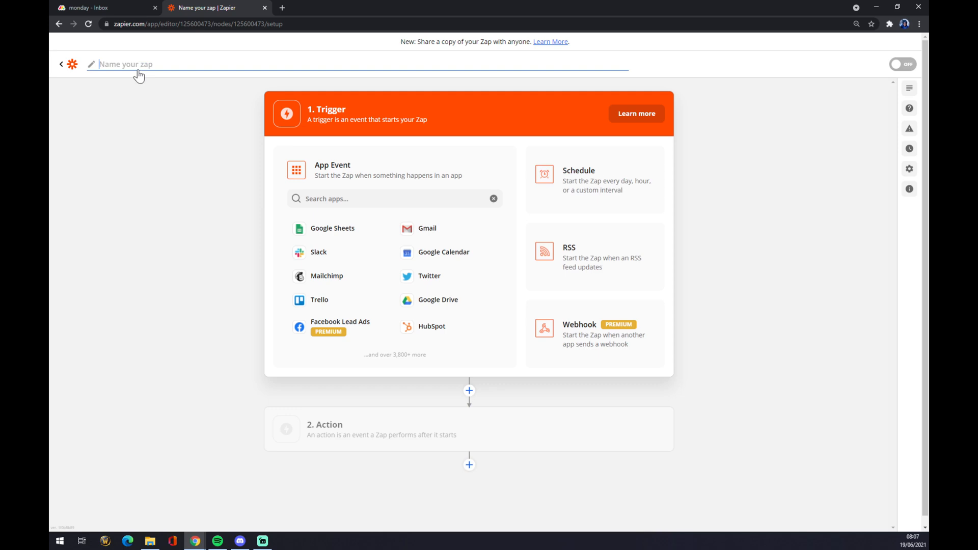
{"action": "type", "text": "monday to whateve"}
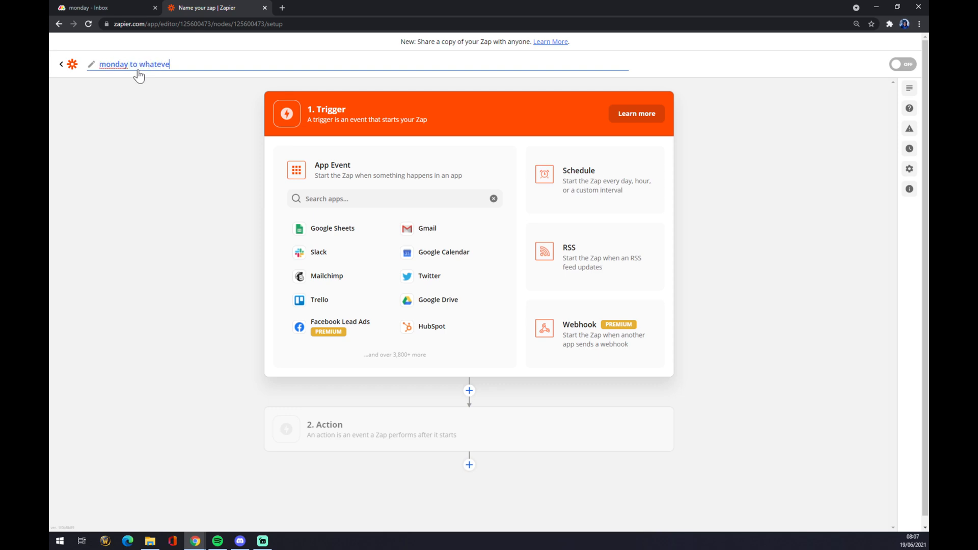
{"action": "type", "text": "r"}
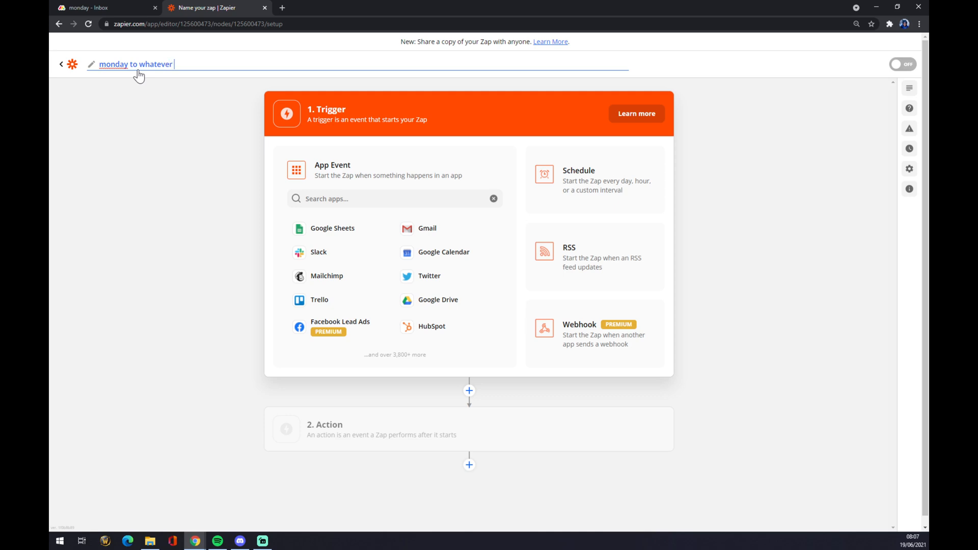
{"action": "type", "text": "works"}
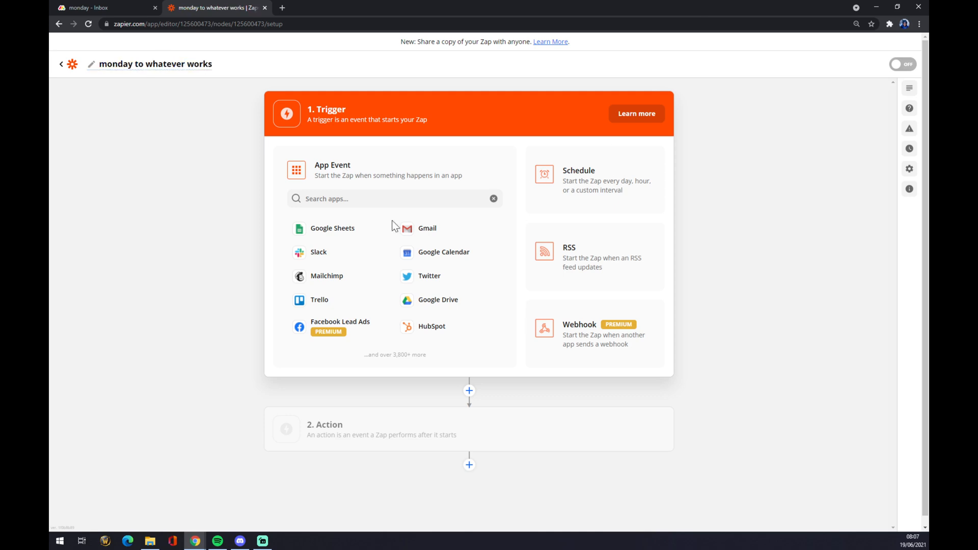
{"action": "mouse_move", "coordinate": [245, 216]}
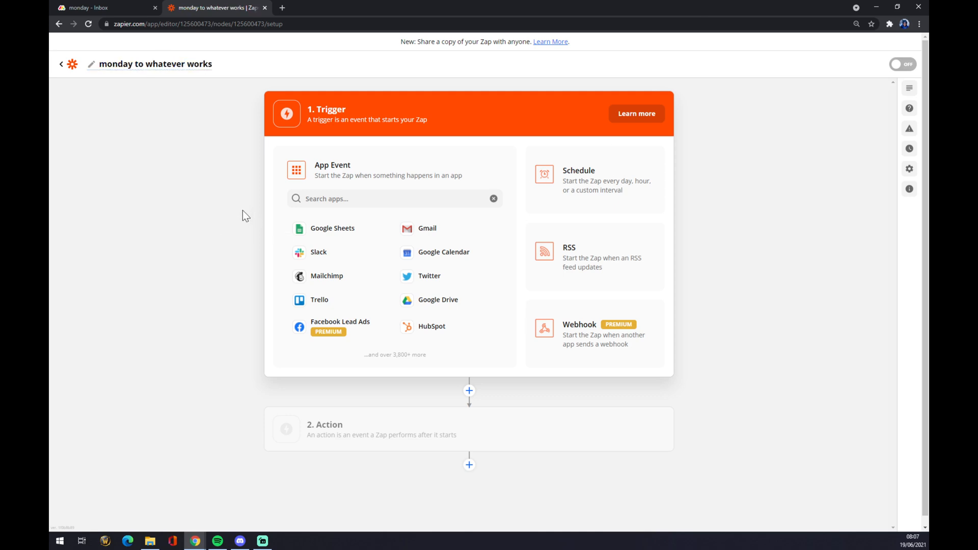
{"action": "mouse_move", "coordinate": [358, 189]}
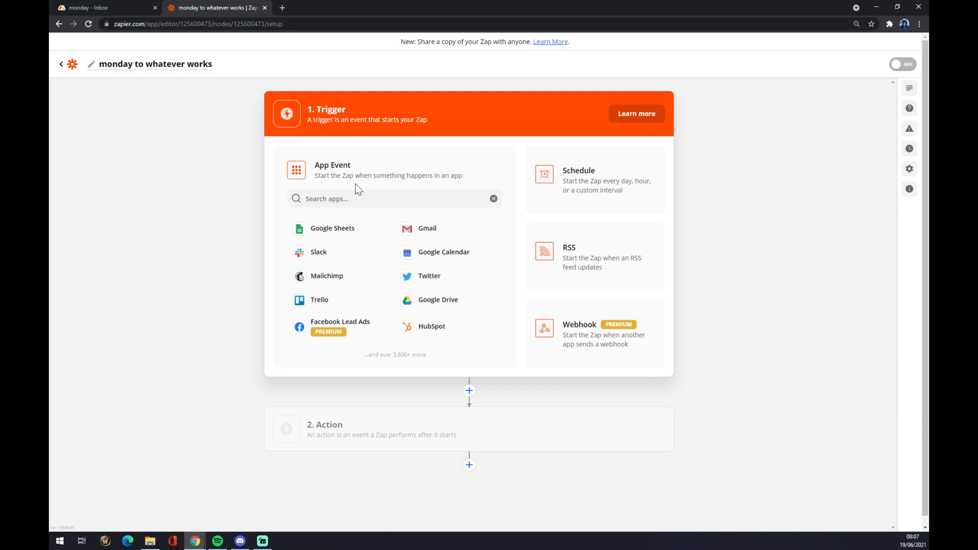
- Make the trigger monday.com's New Update event and continue to account choice
{"action": "type", "text": "mo"}
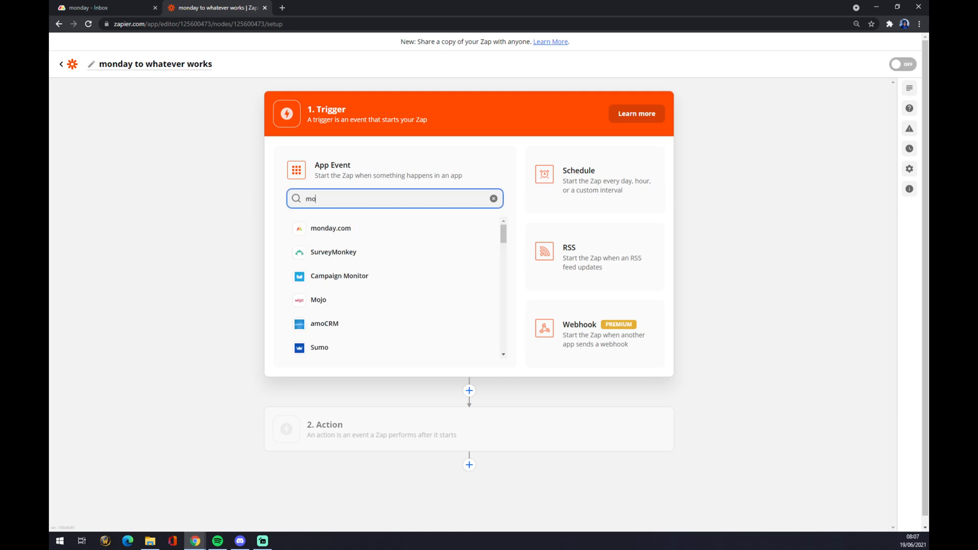
{"action": "left_click", "coordinate": [331, 227]}
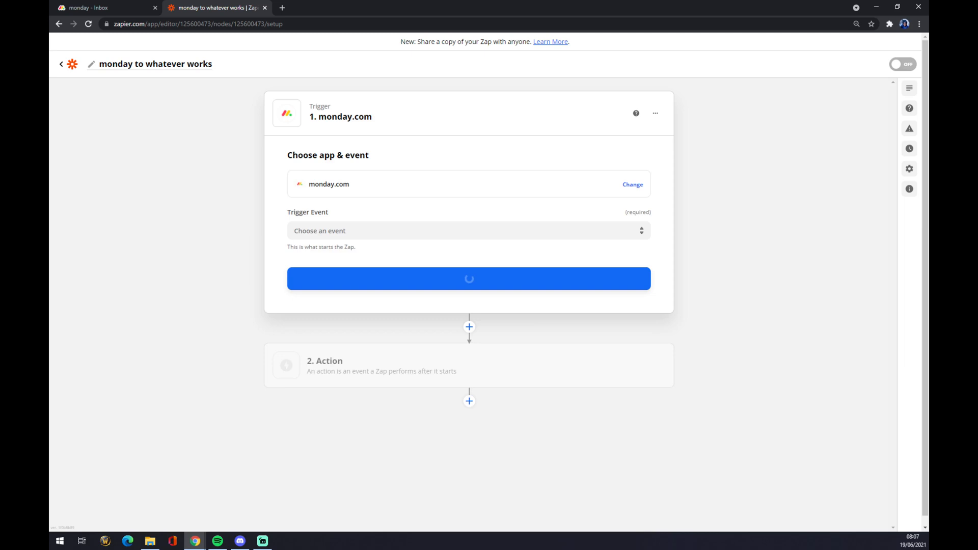
{"action": "left_click", "coordinate": [467, 230]}
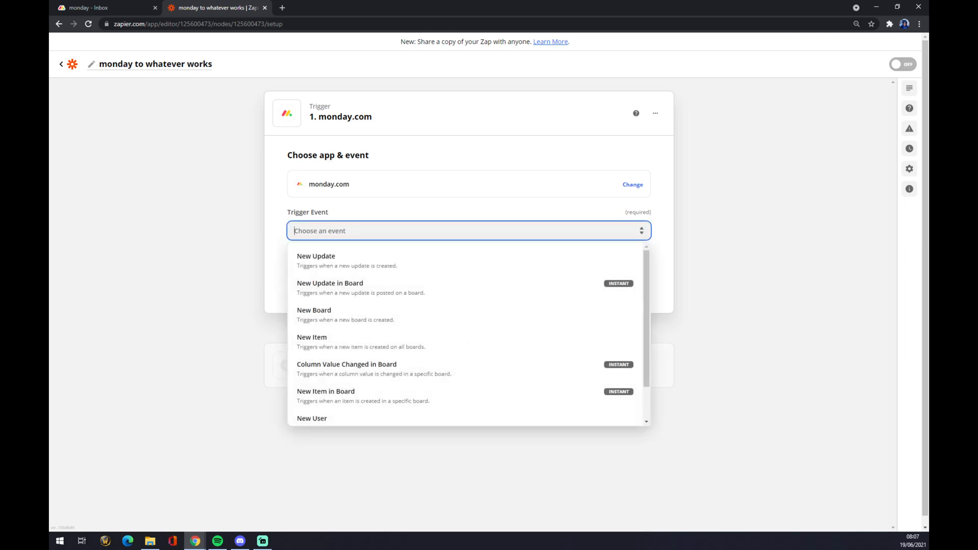
{"action": "scroll", "scroll_direction": "down", "scroll_amount": 3}
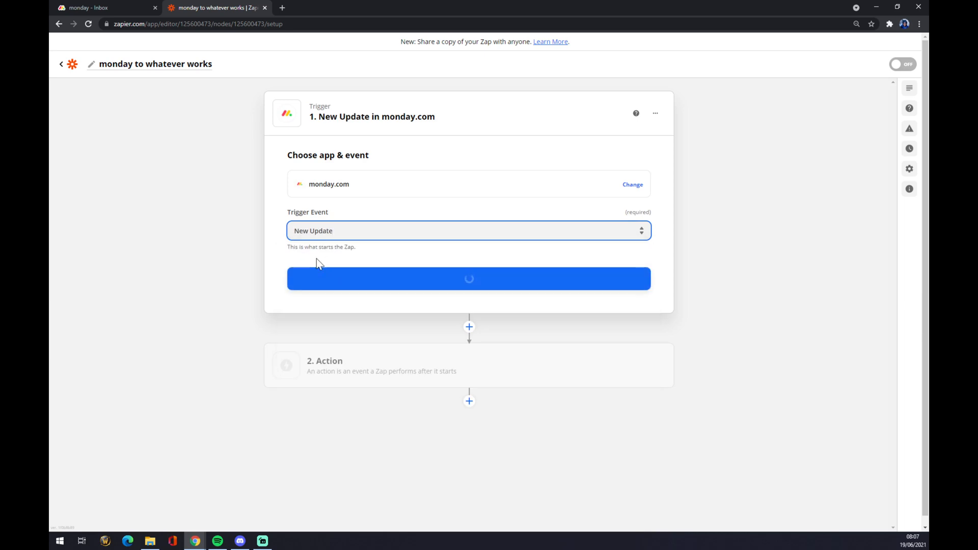
{"action": "left_click", "coordinate": [469, 279]}
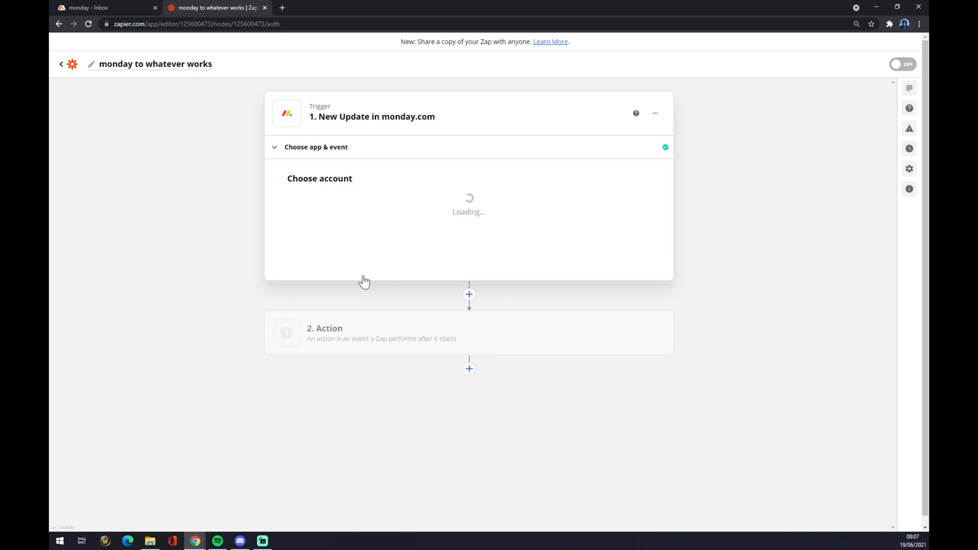
- Connect the existing monday.com account to the trigger
{"action": "left_click", "coordinate": [469, 213]}
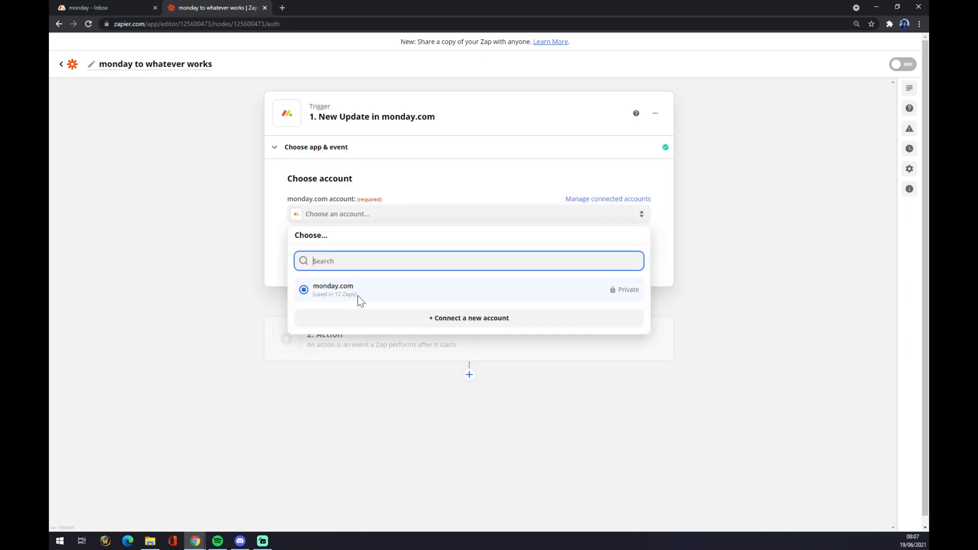
{"action": "left_click", "coordinate": [332, 288]}
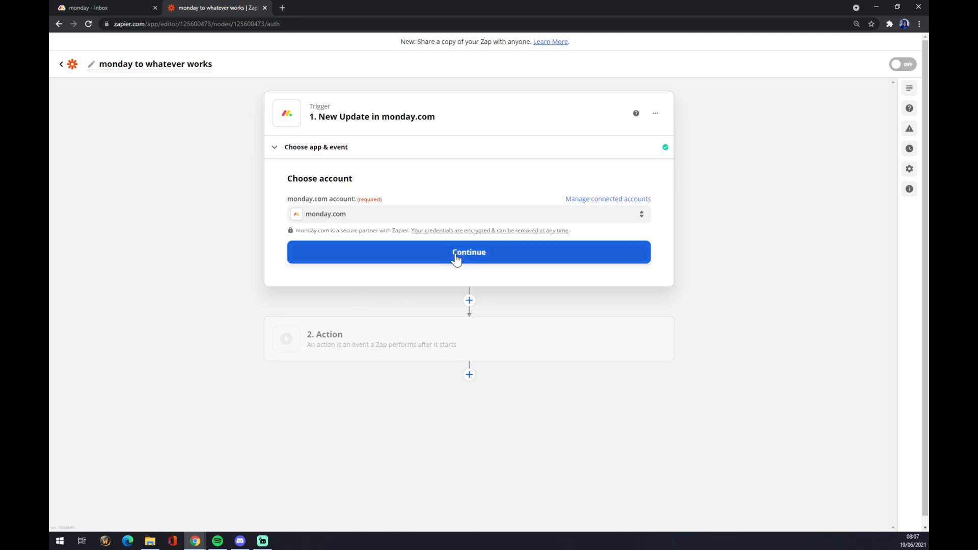
- Collapse the trigger and bring up the app choices for the empty action step
{"action": "left_click", "coordinate": [468, 252]}
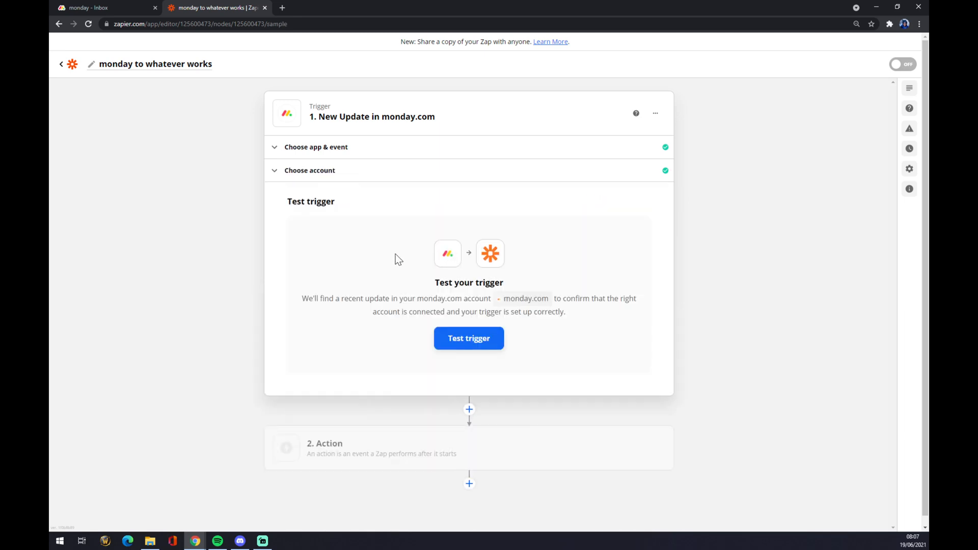
{"action": "mouse_move", "coordinate": [384, 261]}
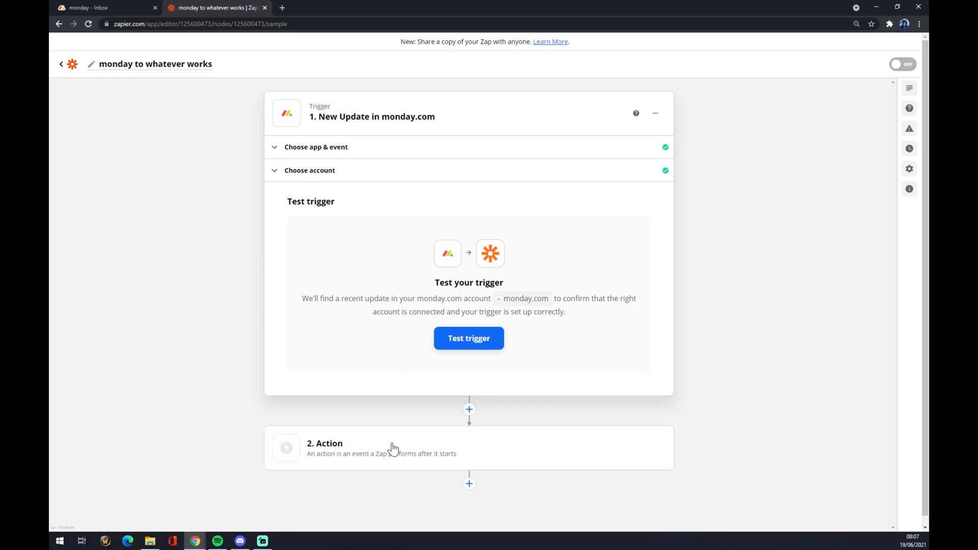
{"action": "left_click", "coordinate": [399, 448]}
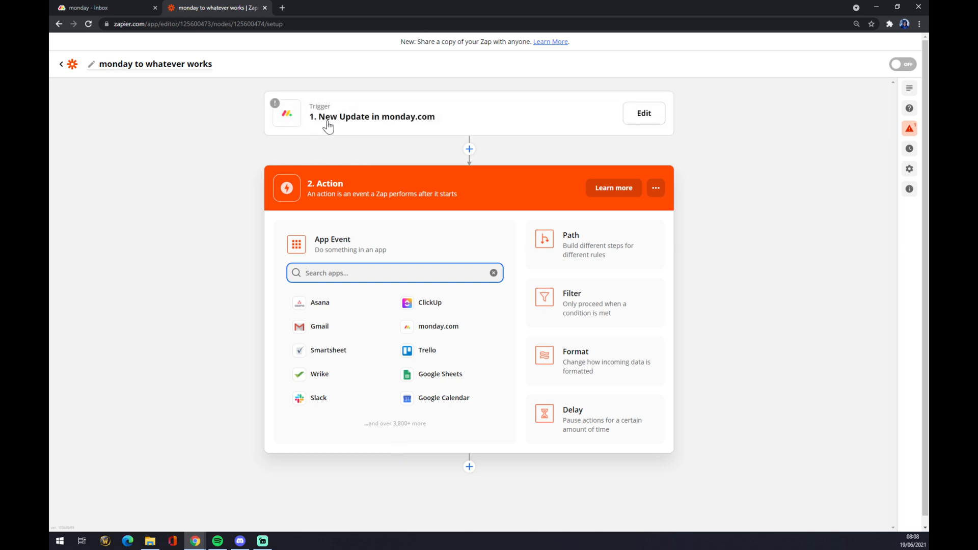
{"action": "mouse_move", "coordinate": [424, 124]}
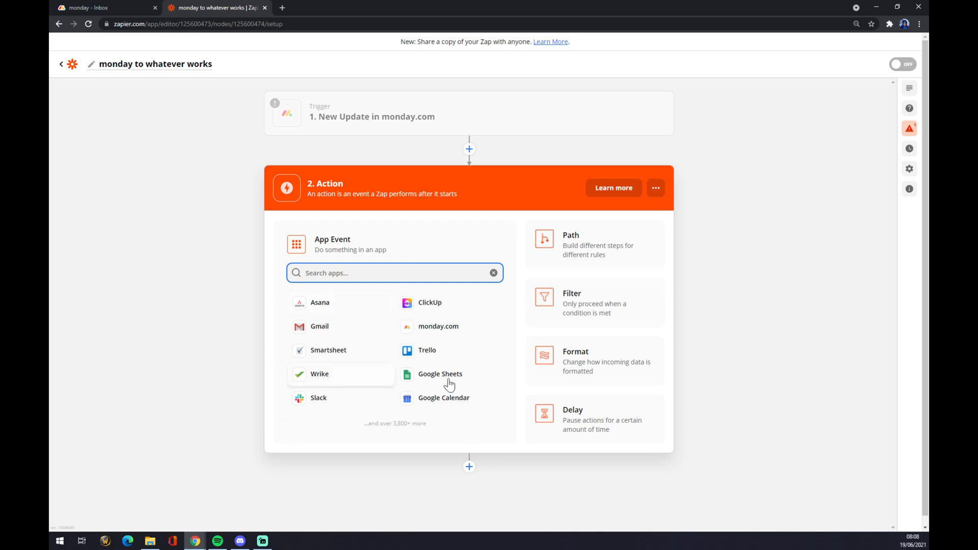
- Make the action Google Calendar's Create Calendar event
{"action": "left_click", "coordinate": [443, 397]}
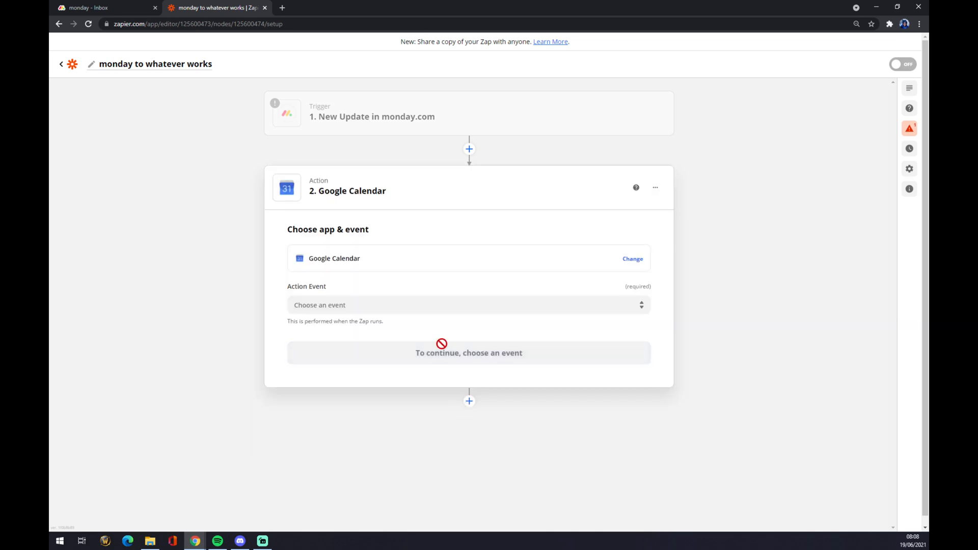
{"action": "left_click", "coordinate": [467, 305]}
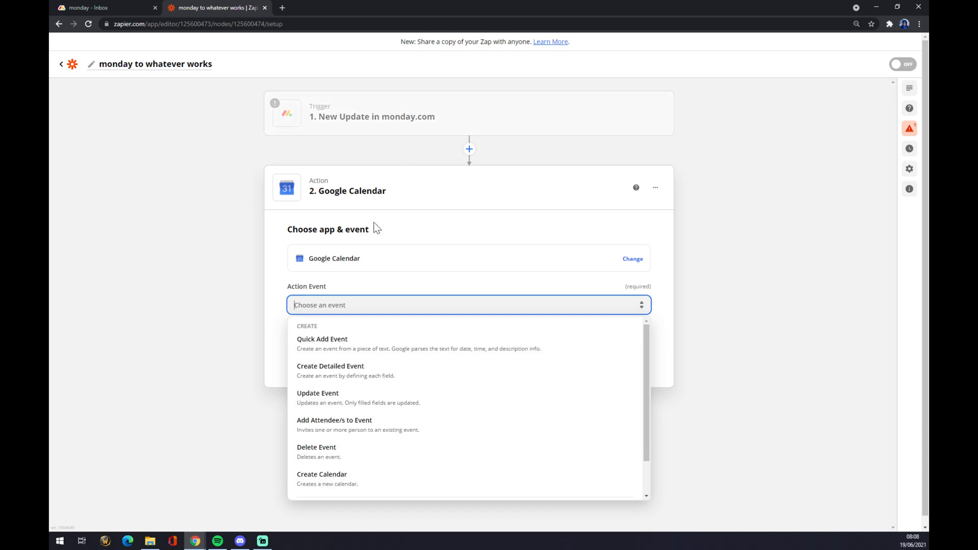
{"action": "left_click", "coordinate": [322, 474]}
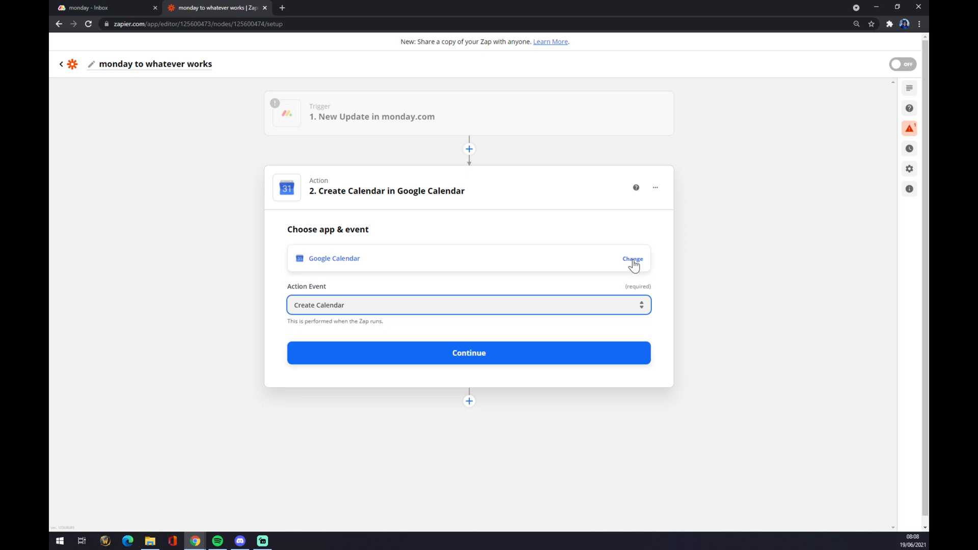
- Swap the action app to Salesforce, found by searching 'sal', and list its events
{"action": "left_click", "coordinate": [631, 258]}
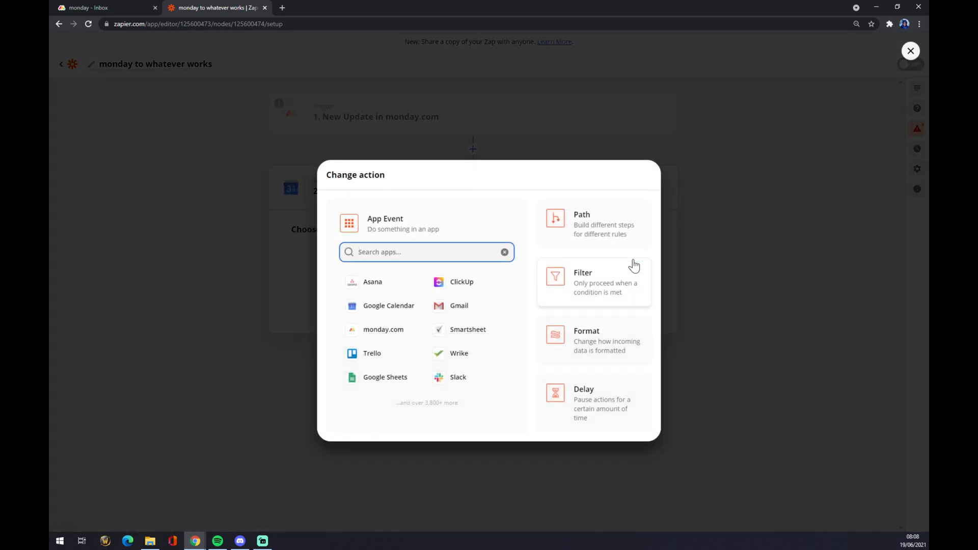
{"action": "mouse_move", "coordinate": [459, 353]}
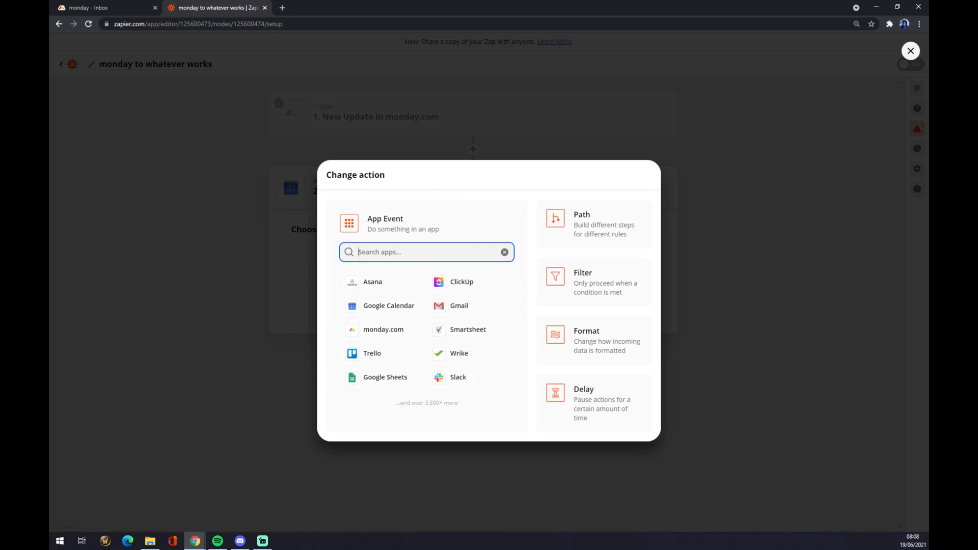
{"action": "type", "text": "sales"}
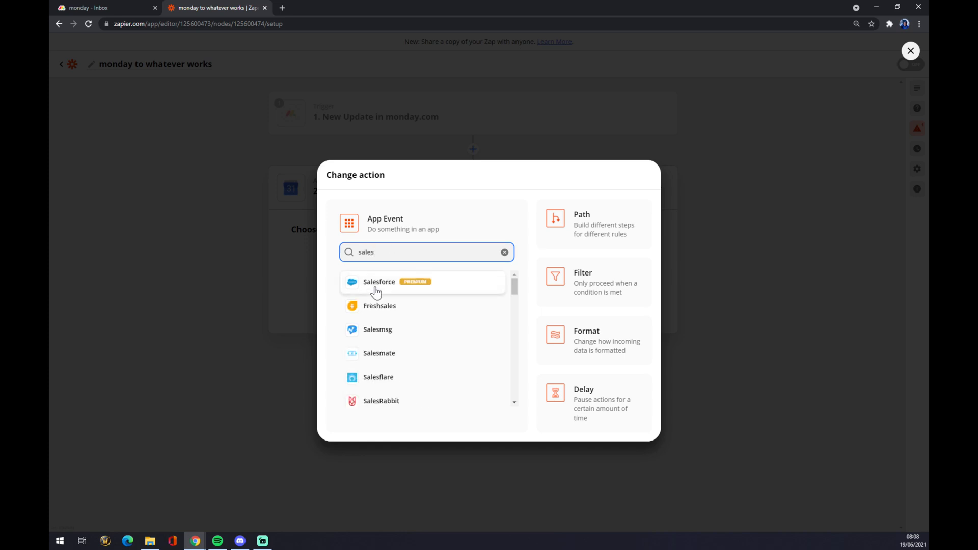
{"action": "left_click", "coordinate": [379, 281]}
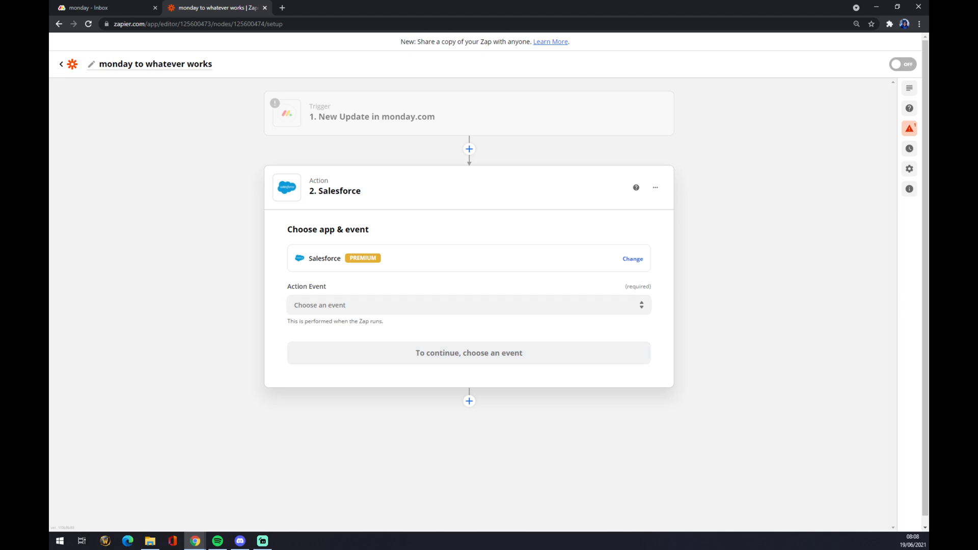
{"action": "left_click", "coordinate": [467, 305]}
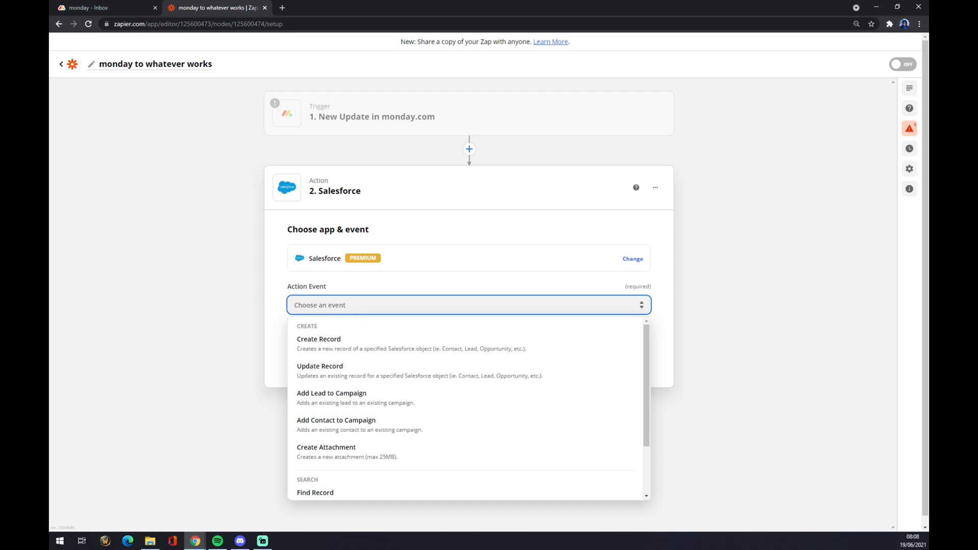
{"action": "mouse_move", "coordinate": [332, 343]}
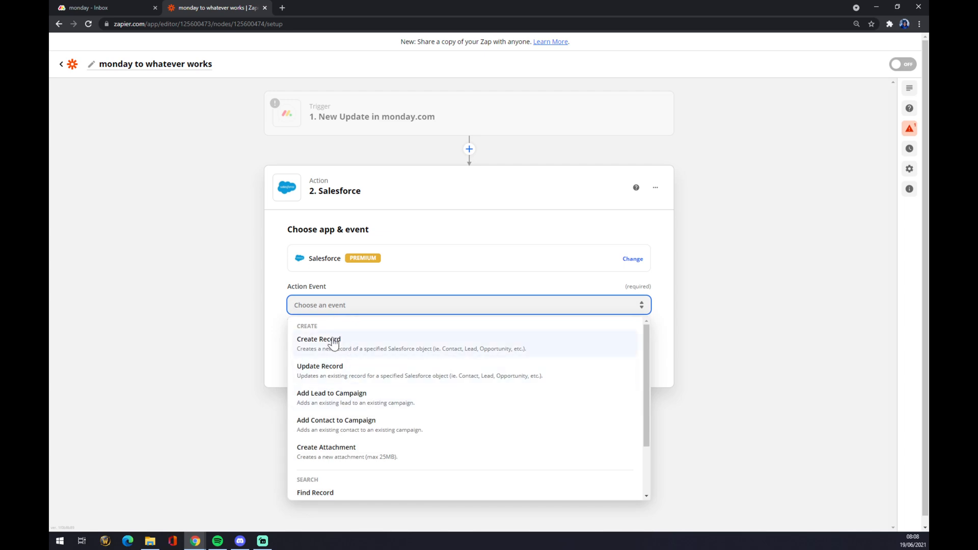
{"action": "mouse_move", "coordinate": [350, 351]}
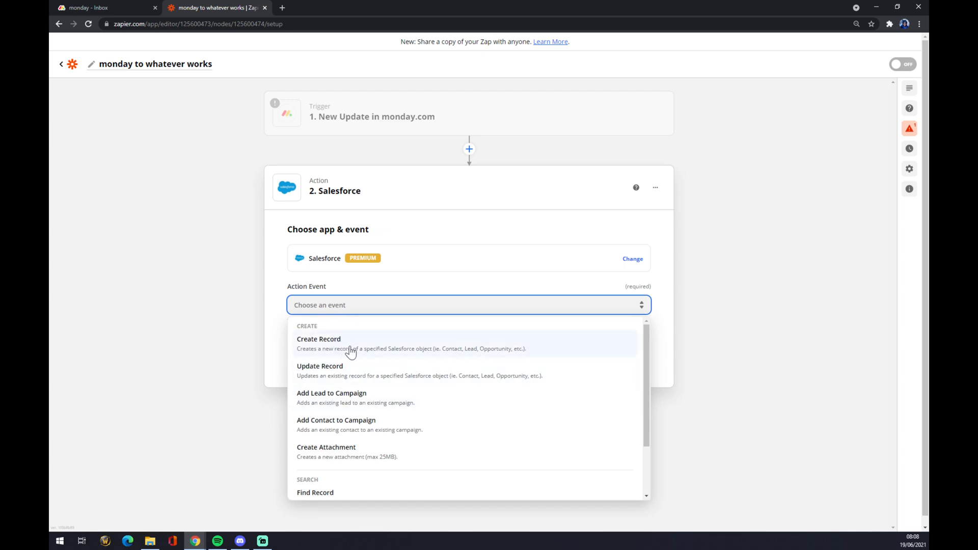
- Swap the action to Zendesk's Update Ticket event and continue to Zendesk sign-in
{"action": "left_click", "coordinate": [632, 258]}
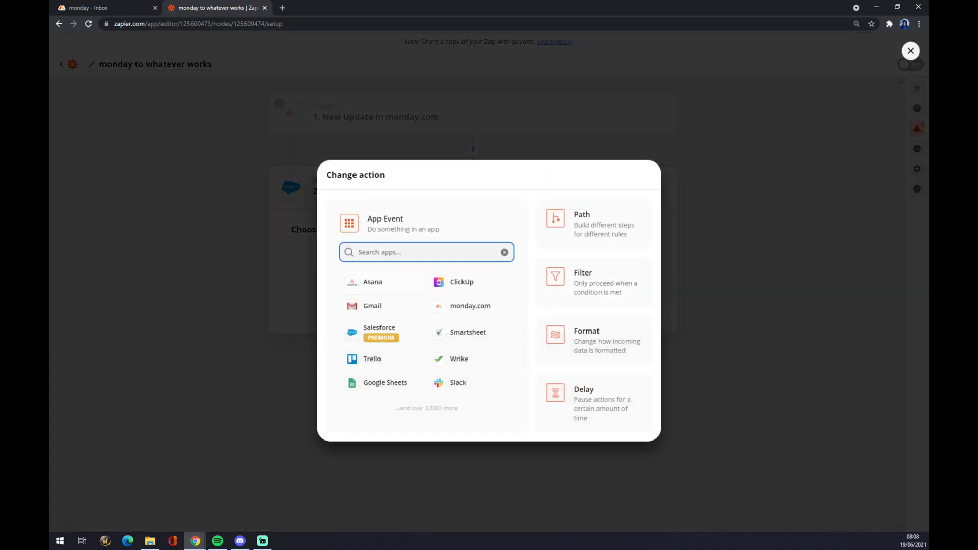
{"action": "type", "text": "zendes"}
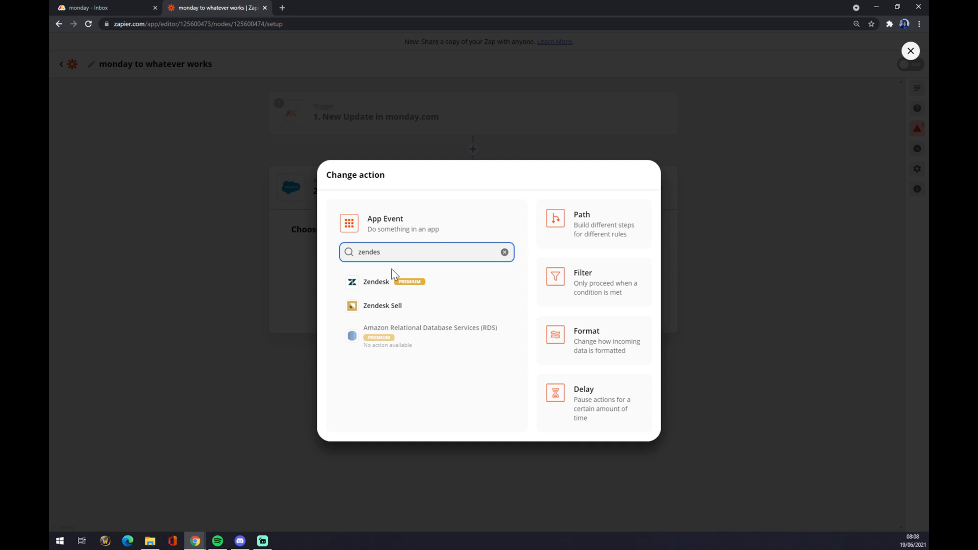
{"action": "left_click", "coordinate": [376, 281]}
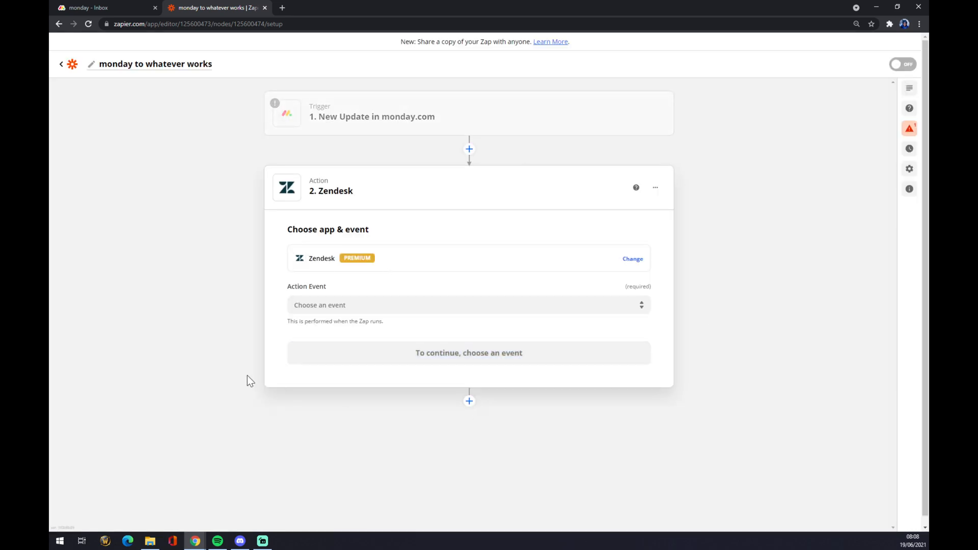
{"action": "left_click", "coordinate": [468, 305]}
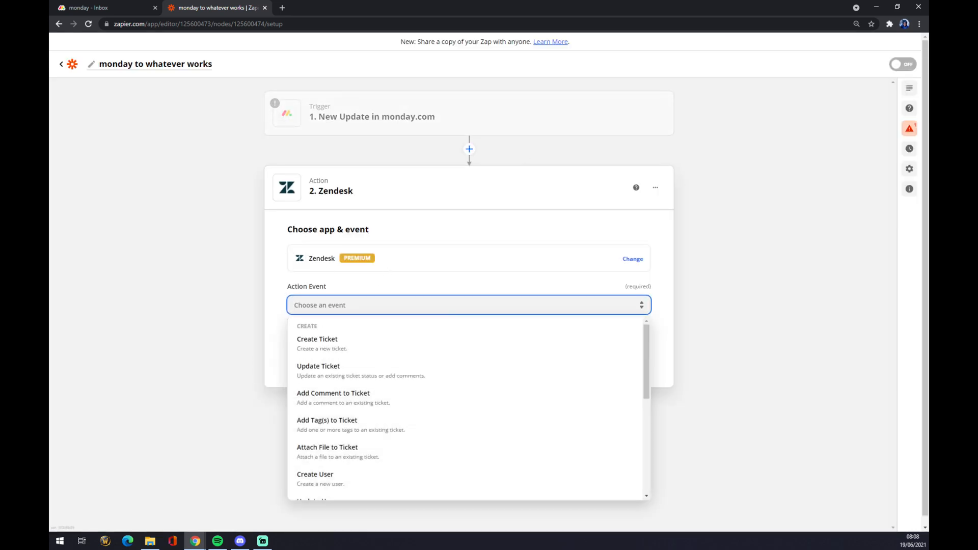
{"action": "mouse_move", "coordinate": [364, 387]}
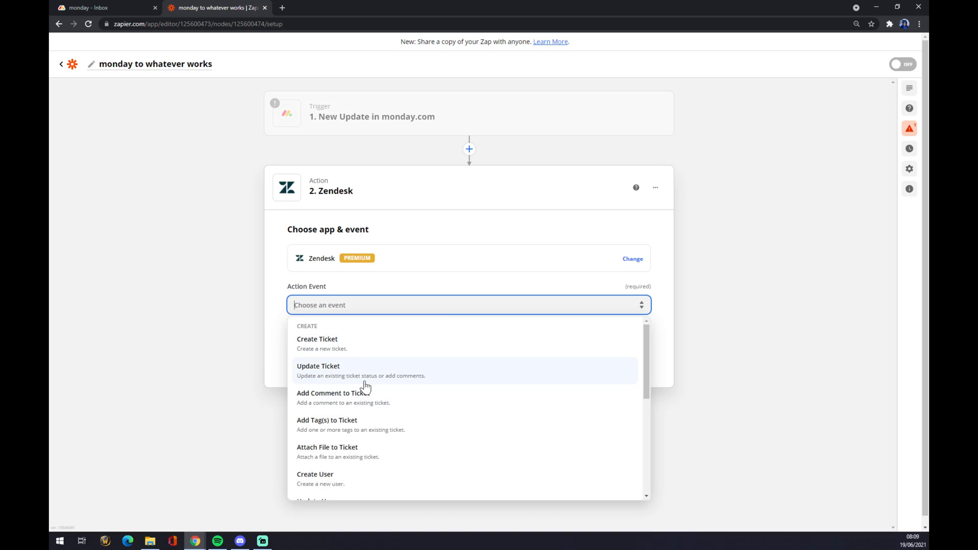
{"action": "left_click", "coordinate": [318, 370]}
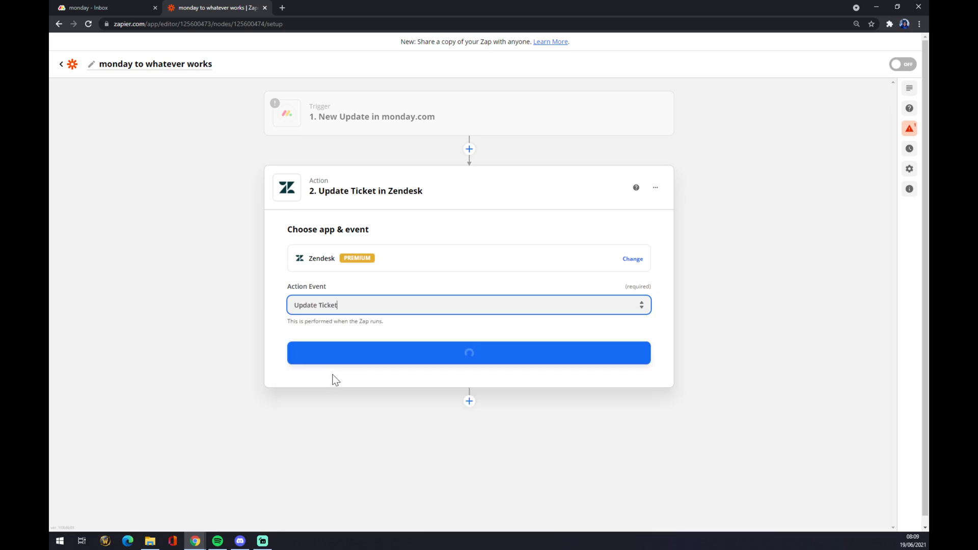
{"action": "left_click", "coordinate": [468, 353]}
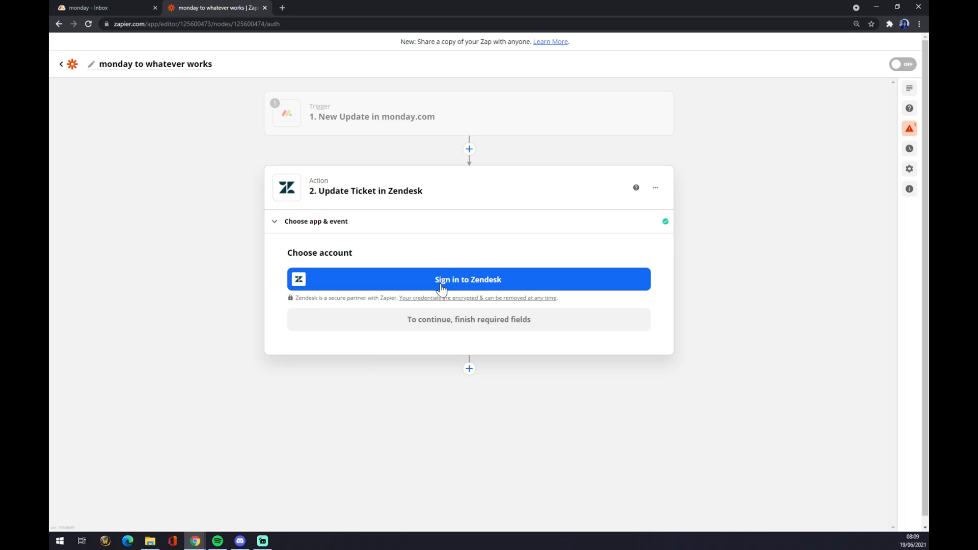
{"action": "mouse_move", "coordinate": [443, 292]}
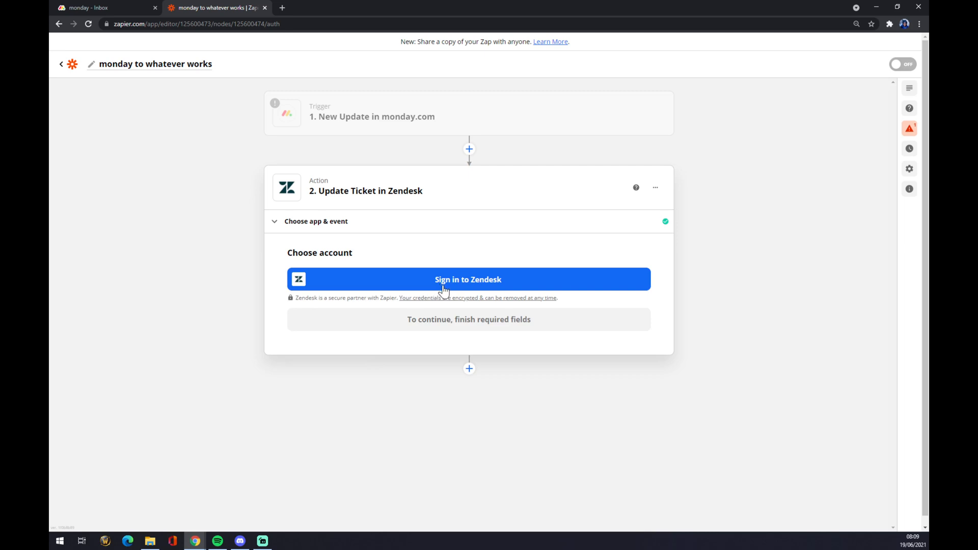